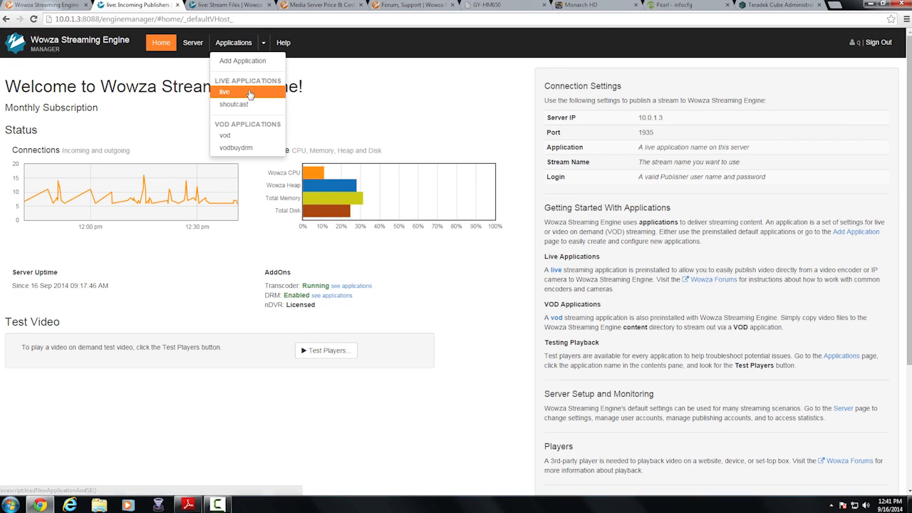
Reach the JVC camcorder publisher form under the live application's Incoming Publishers.
click(225, 91)
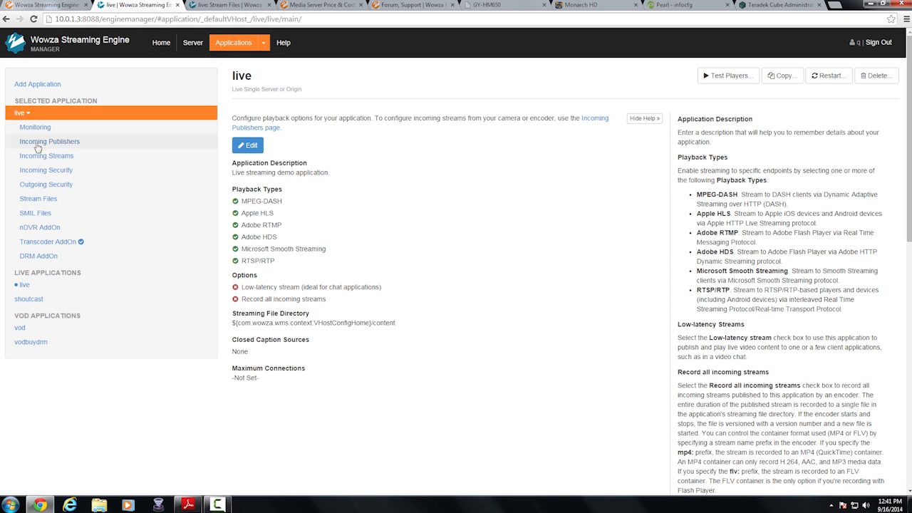
click(48, 141)
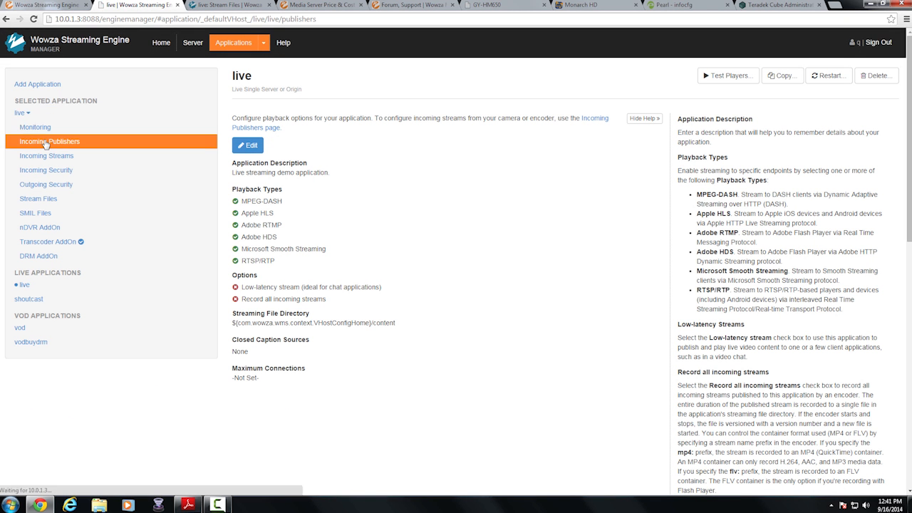
click(48, 141)
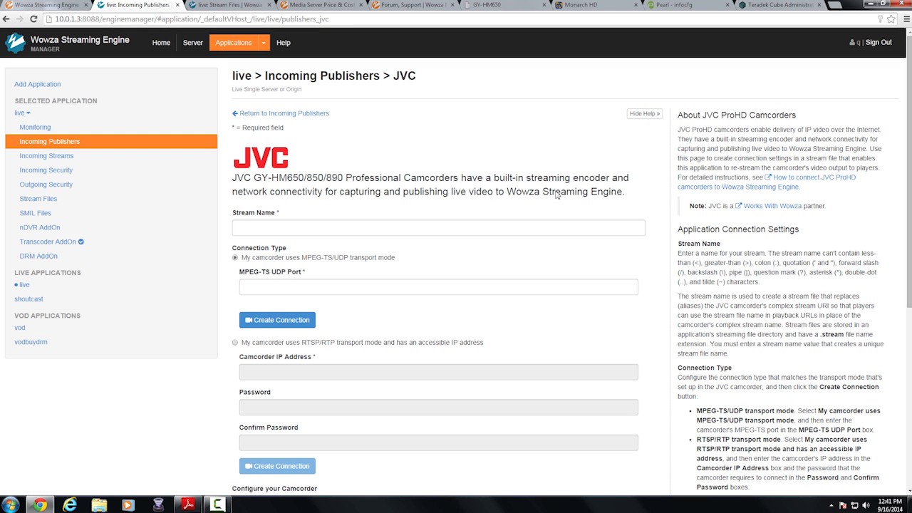
mouse_move(579, 302)
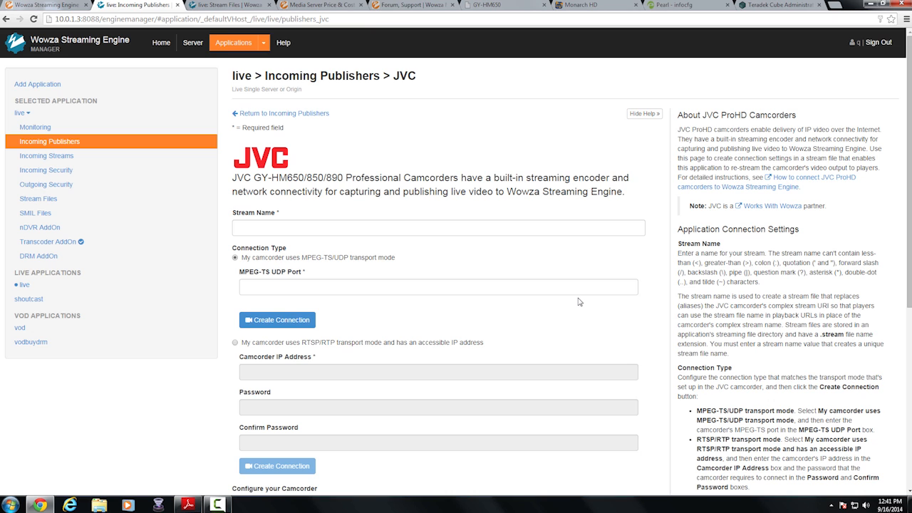
Enter jvc as the Stream Name in the JVC publisher form.
scroll(down, 3)
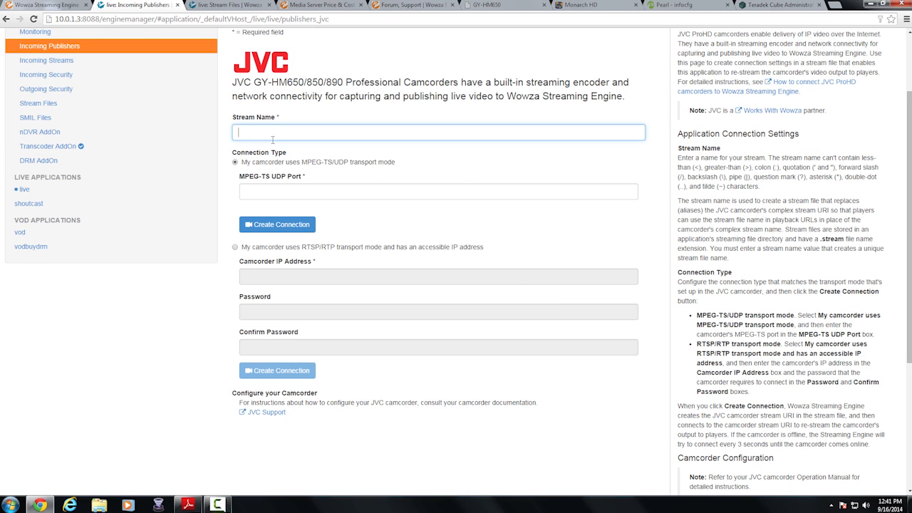
text(jvc)
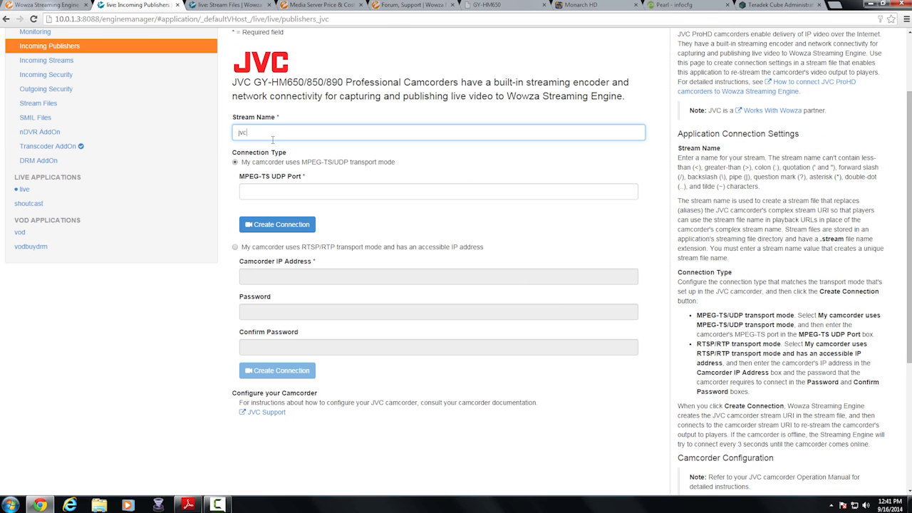